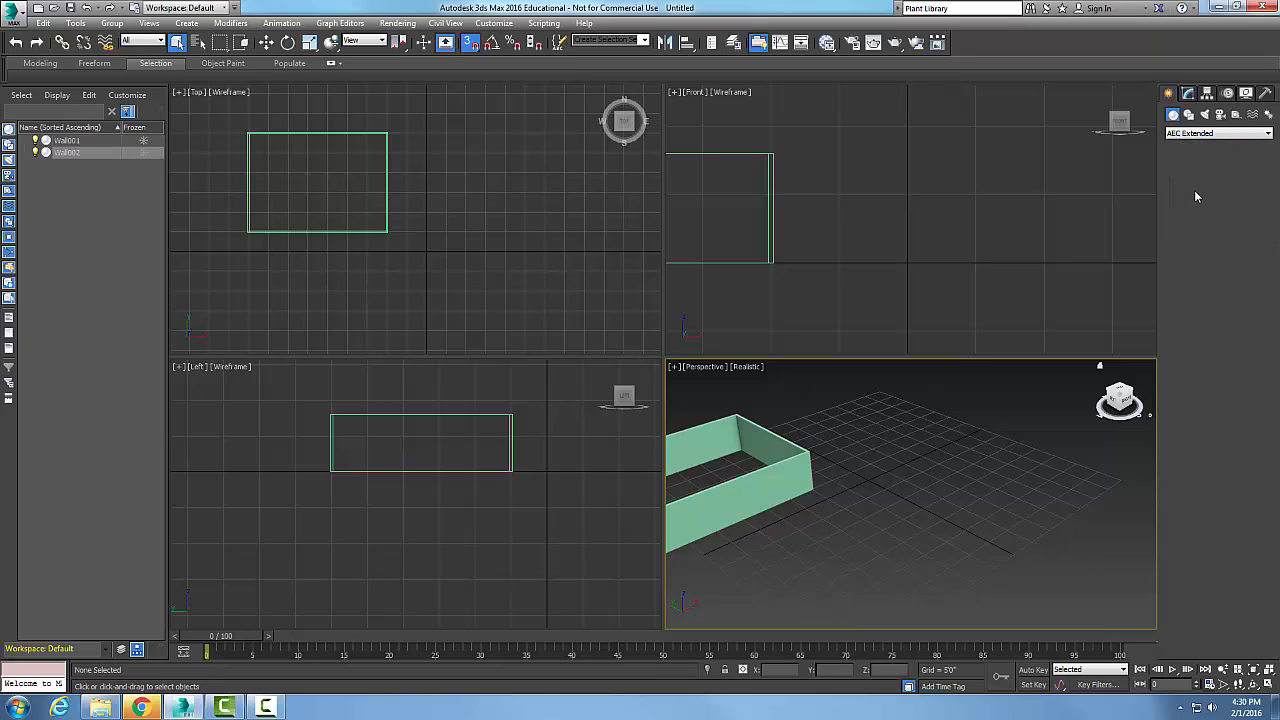
Activate the AEC Extended Wall tool from the Create panel
click(1190, 192)
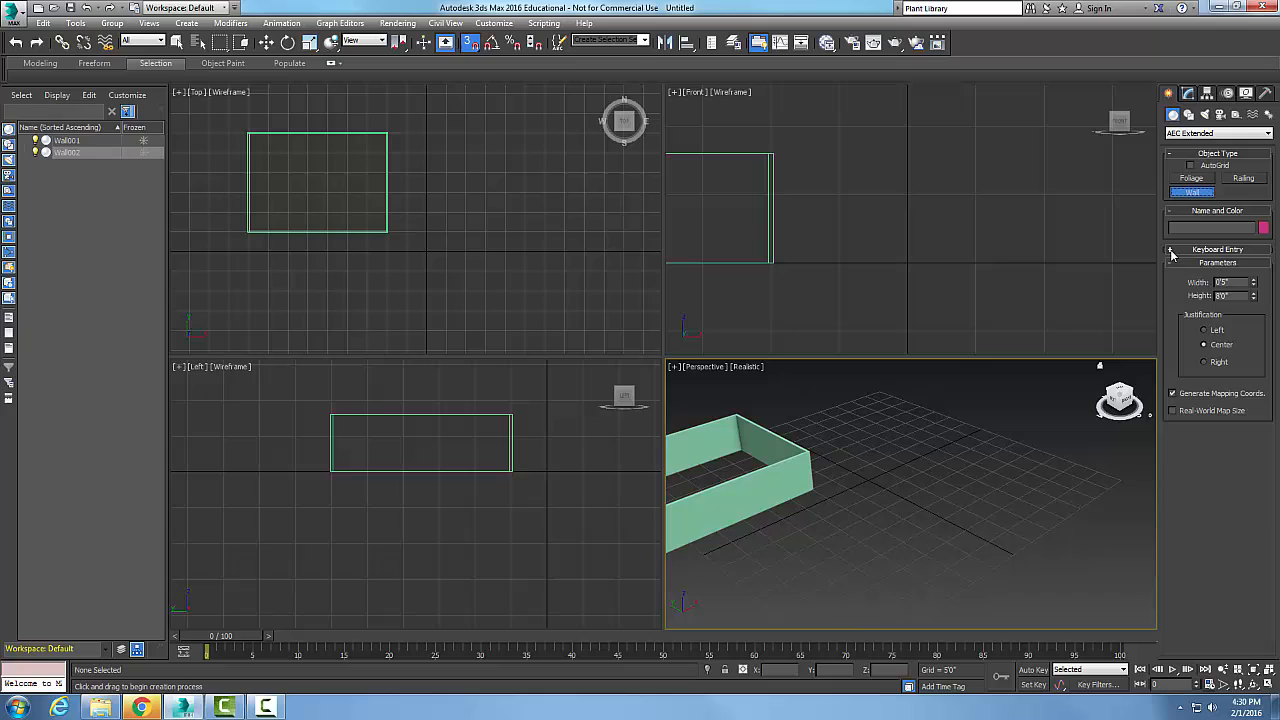
Expand the Wall tool's Keyboard Entry rollout to show coordinate fields
click(1171, 249)
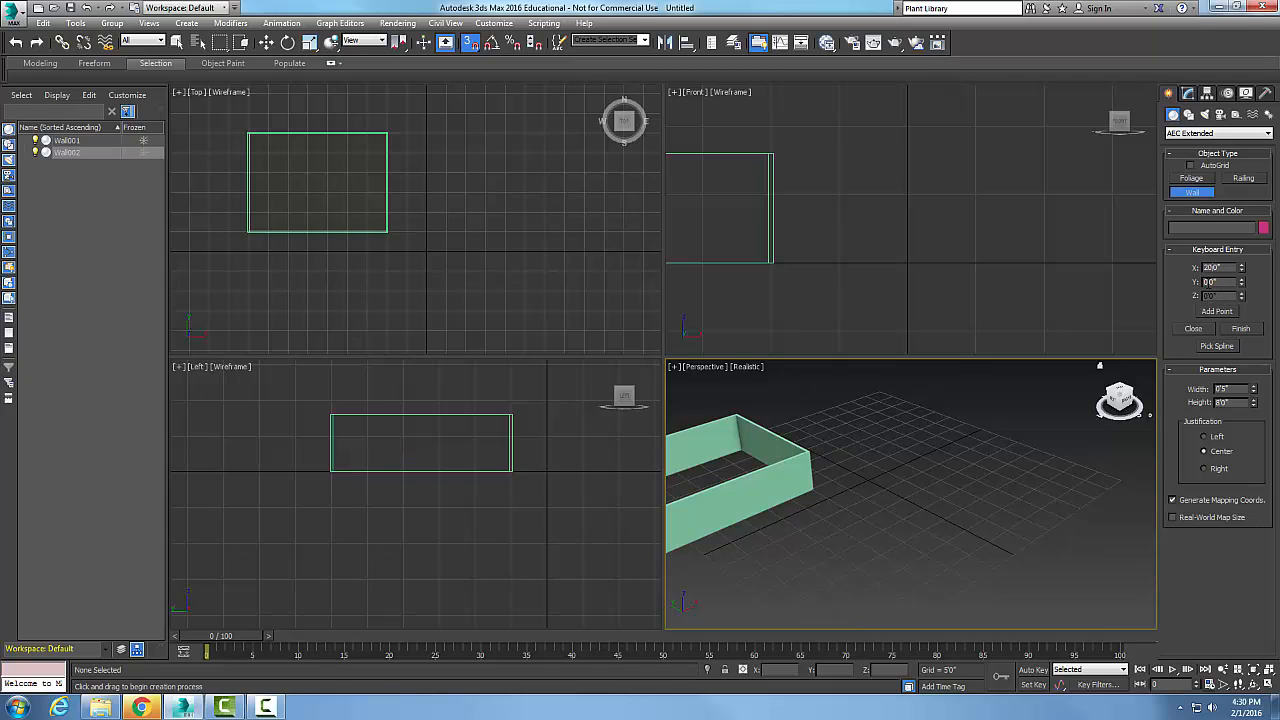
Enter a coordinate value of 10.0 for the wall's corner points
text(10.0)
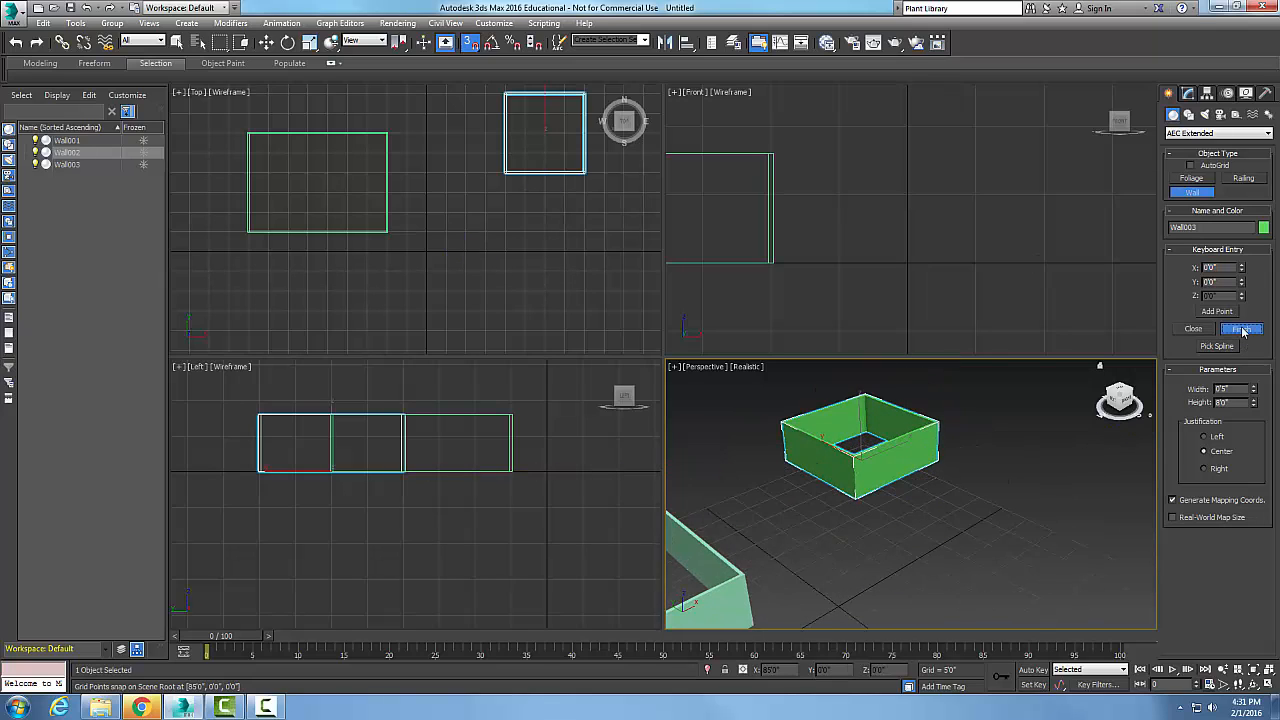
Finish keyboard wall entry, leaving Wall003 as a completed square enclosure
click(1241, 329)
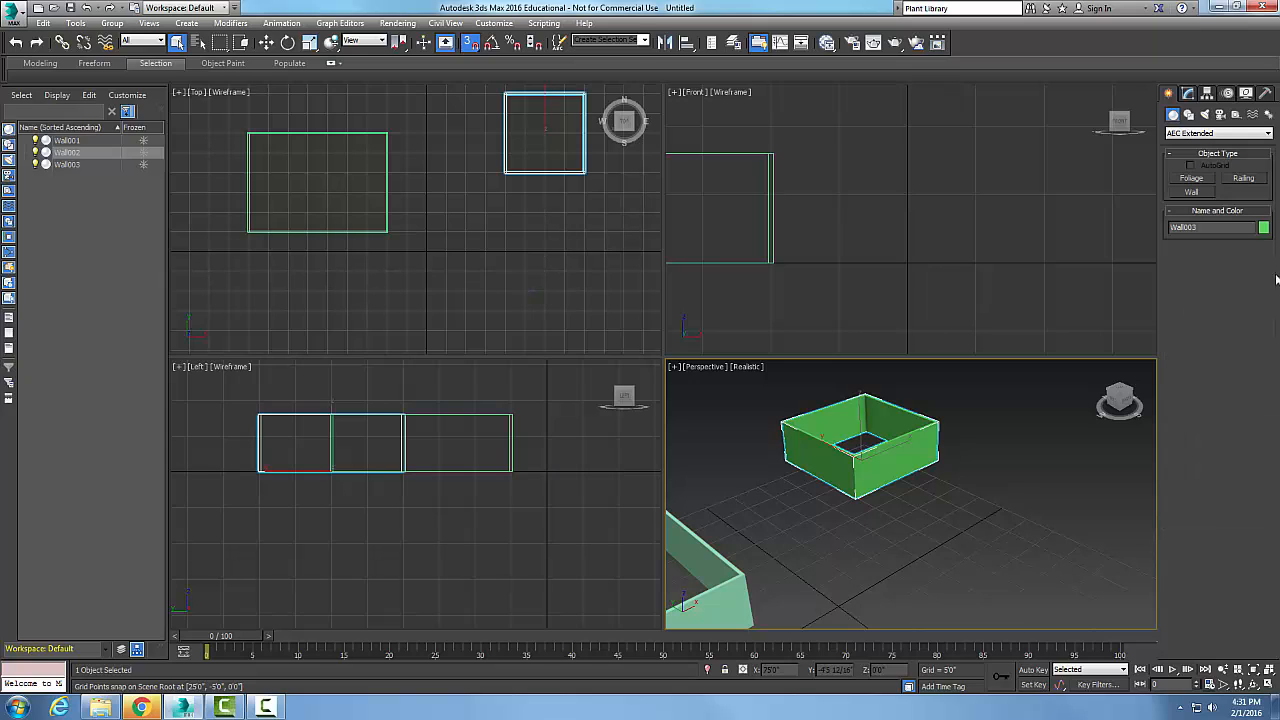
mouse_move(1013, 568)
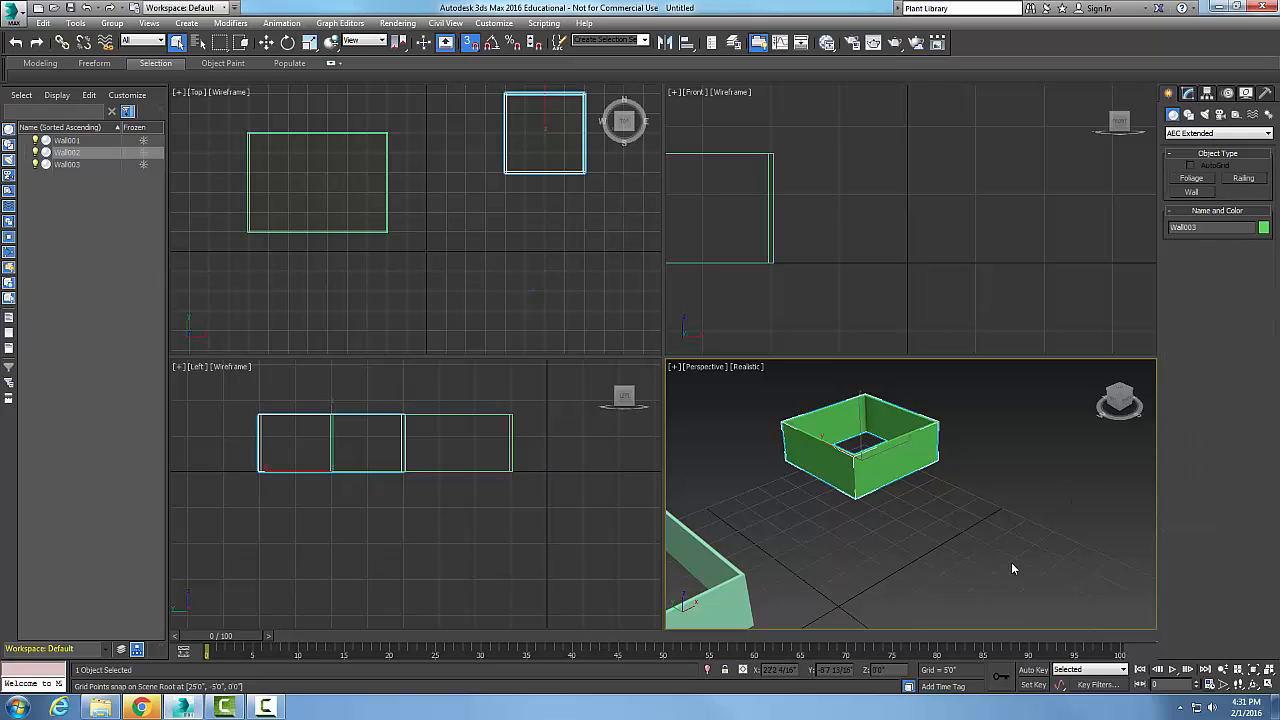
mouse_move(1004, 572)
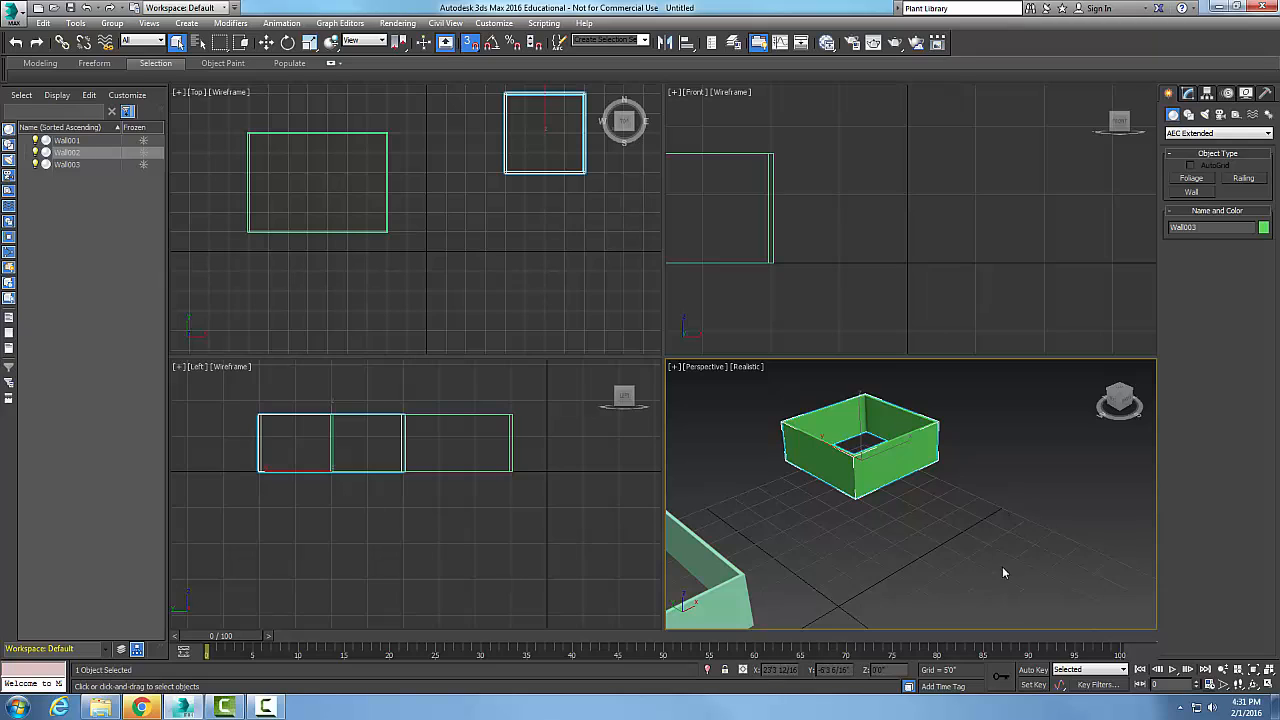
mouse_move(1221, 214)
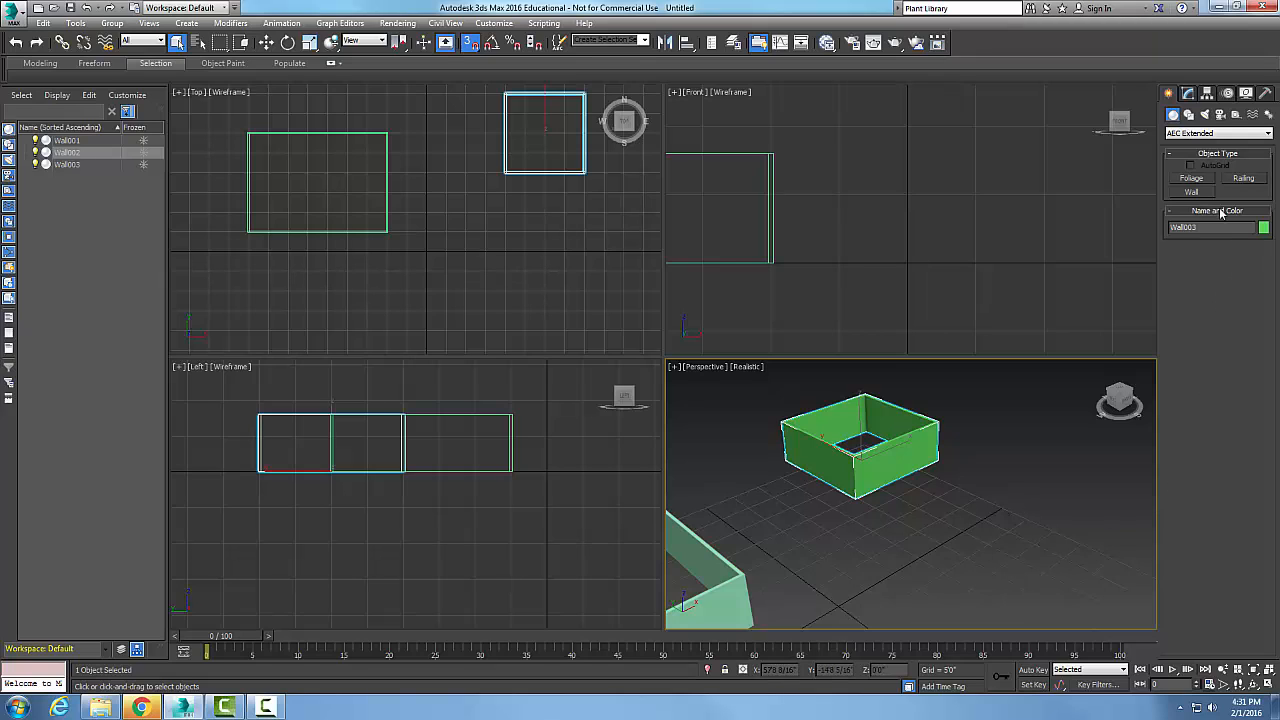